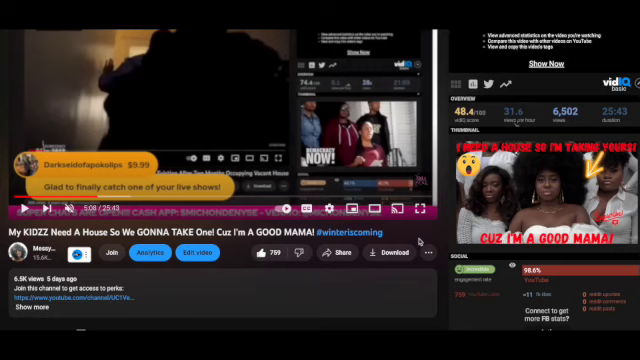
pyautogui.moveTo(420, 243)
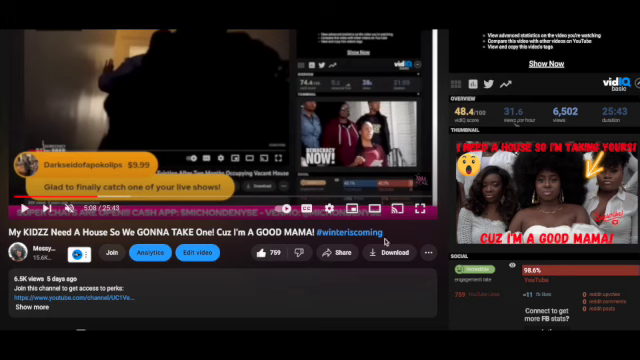
# Scroll down to the comments, past the pinned comment's highlighted reply
pyautogui.scroll(-3)
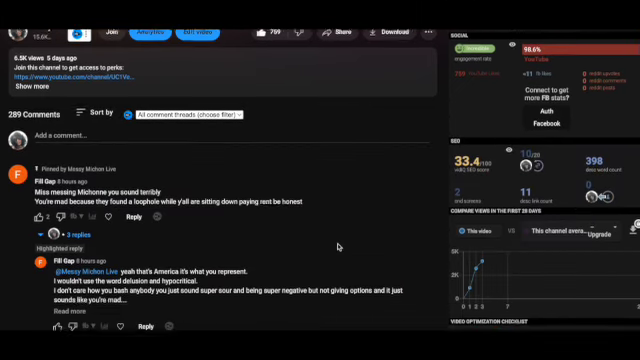
pyautogui.scroll(-3)
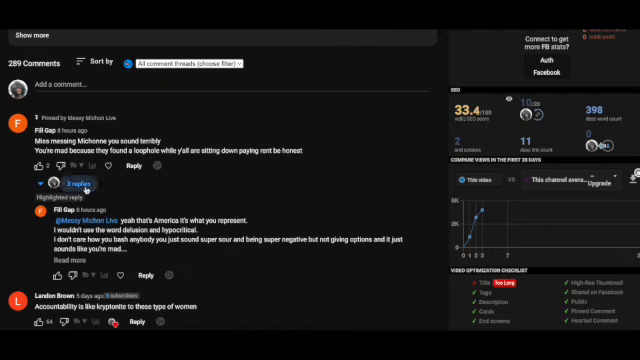
pyautogui.moveTo(370, 205)
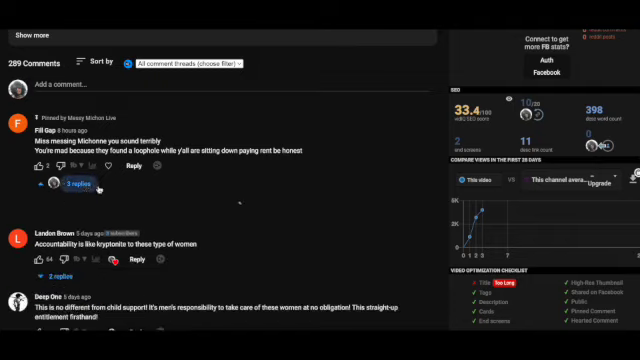
# Expand the '3 replies' thread under the pinned comment to show the highlighted reply again
pyautogui.click(75, 183)
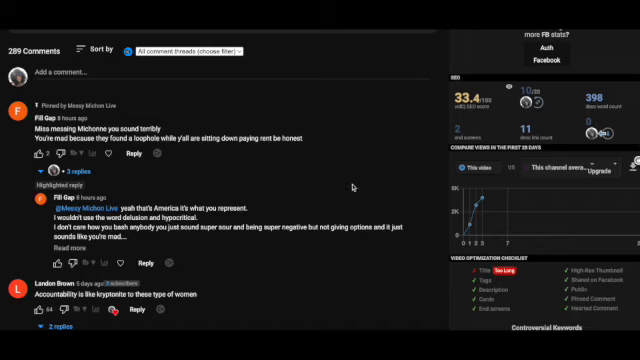
pyautogui.moveTo(360, 185)
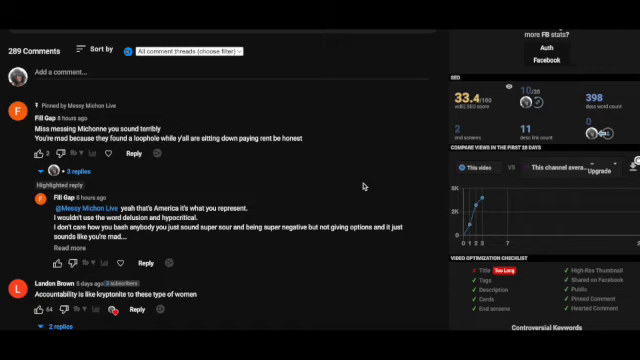
pyautogui.moveTo(363, 185)
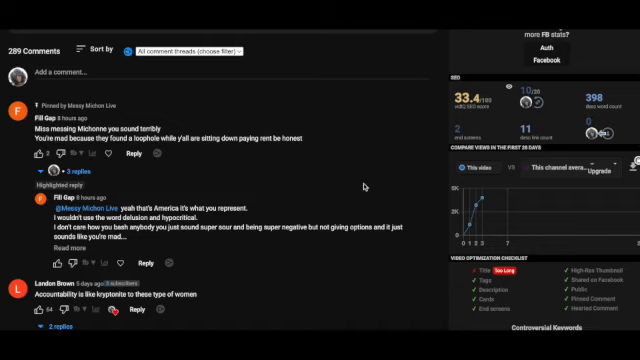
pyautogui.moveTo(366, 185)
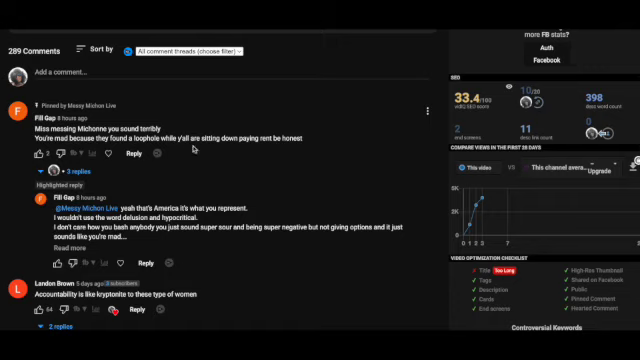
pyautogui.moveTo(268, 166)
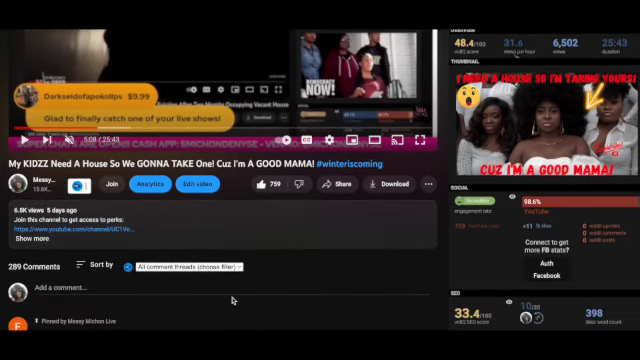
pyautogui.scroll(-3)
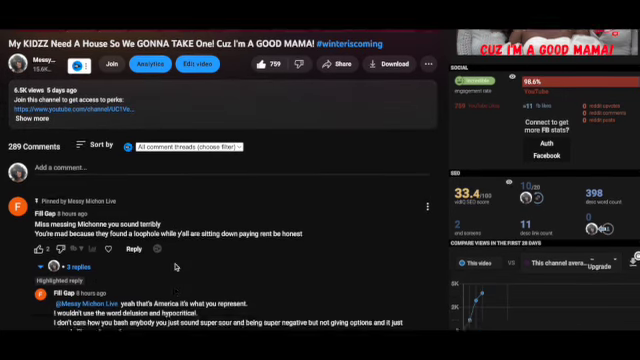
pyautogui.scroll(-3)
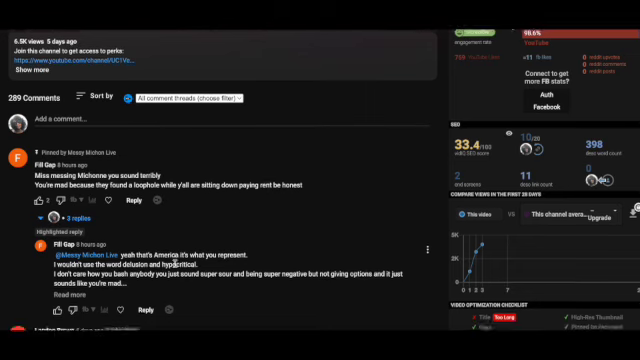
pyautogui.scroll(-3)
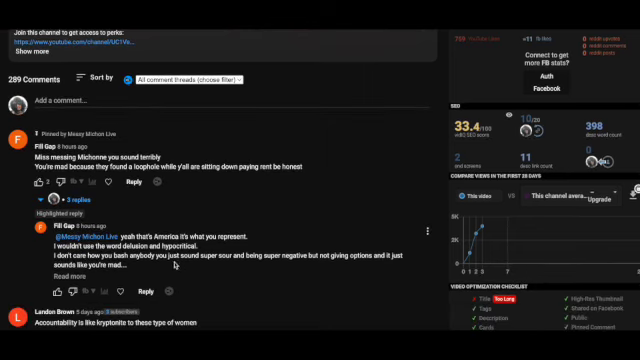
pyautogui.scroll(-3)
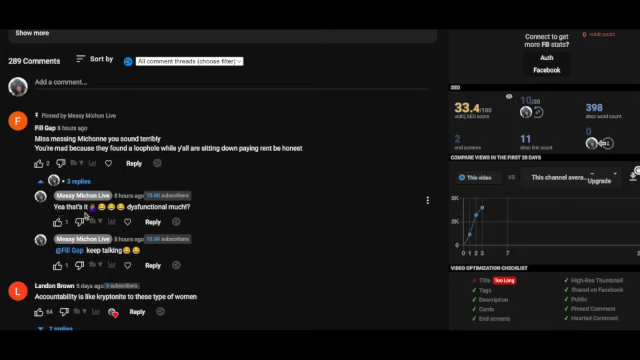
pyautogui.moveTo(215, 214)
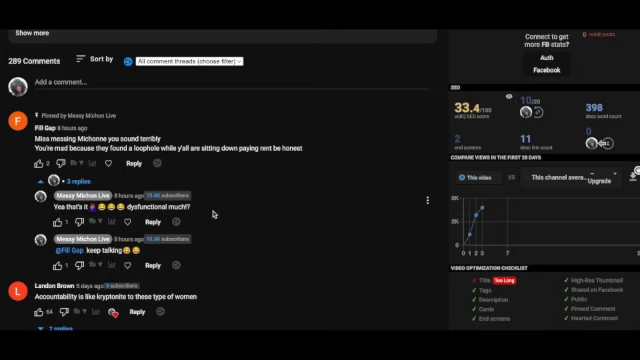
pyautogui.moveTo(211, 213)
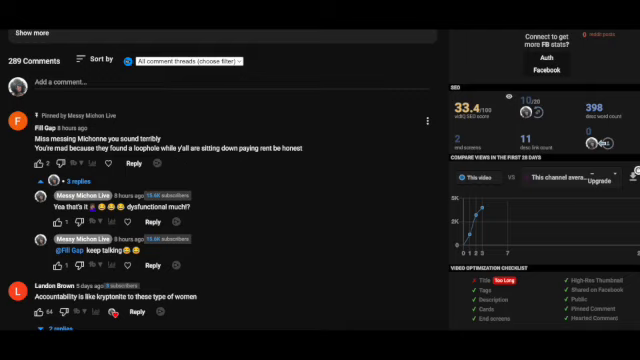
pyautogui.moveTo(240, 231)
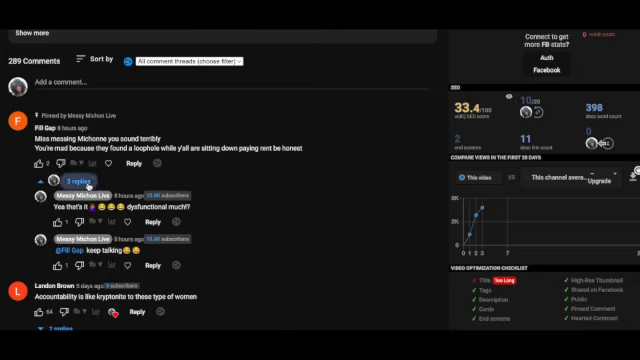
# Collapse the '3 replies' thread under the pinned comment
pyautogui.click(77, 176)
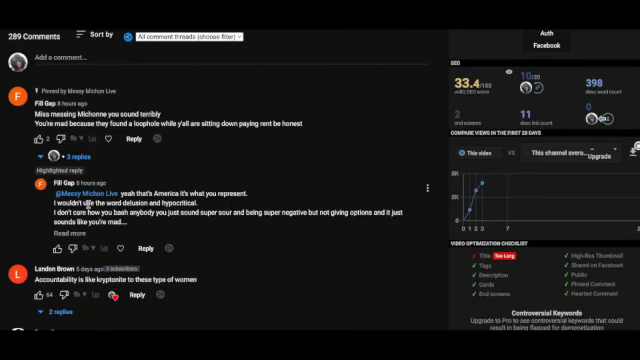
pyautogui.moveTo(88, 201)
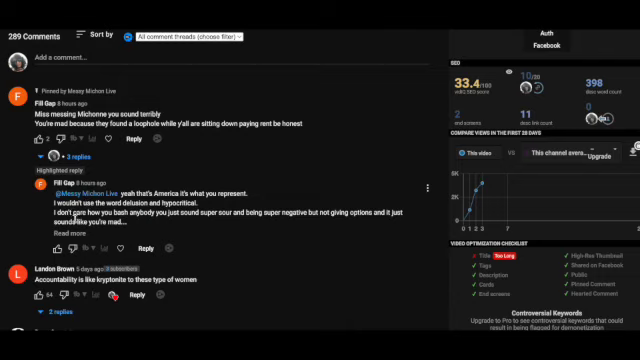
pyautogui.moveTo(207, 222)
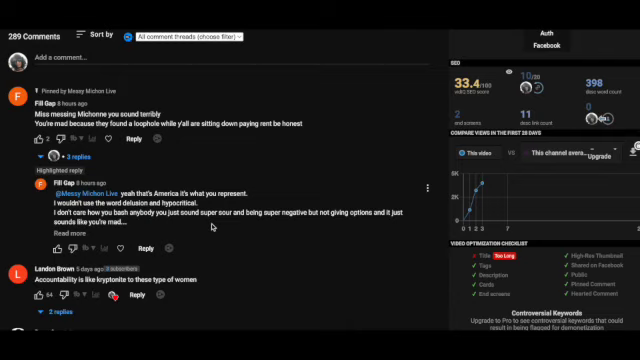
pyautogui.moveTo(212, 226)
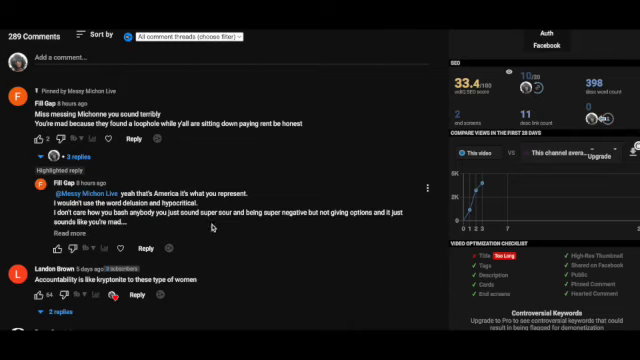
pyautogui.moveTo(214, 225)
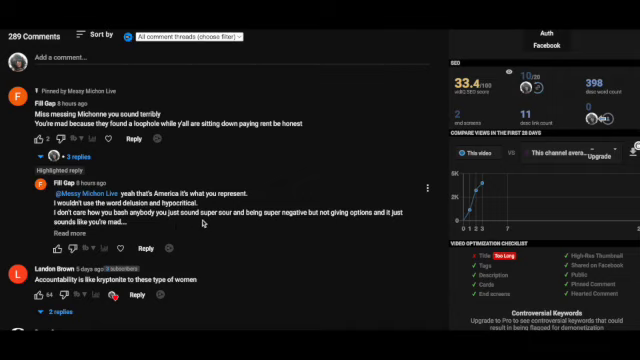
pyautogui.moveTo(276, 231)
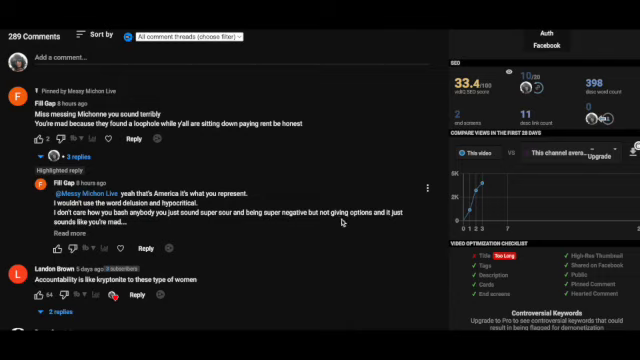
pyautogui.moveTo(340, 222)
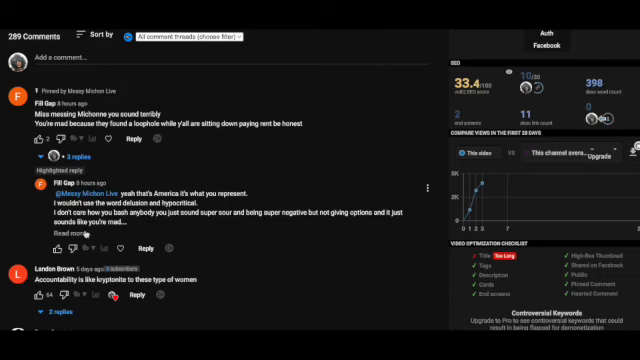
# Expand the highlighted reply with 'Read more' to show its full text
pyautogui.click(61, 234)
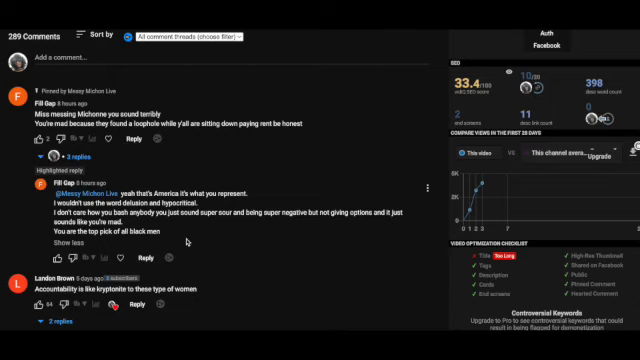
pyautogui.moveTo(340, 305)
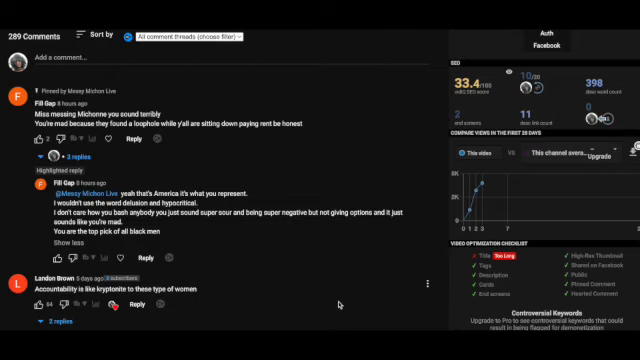